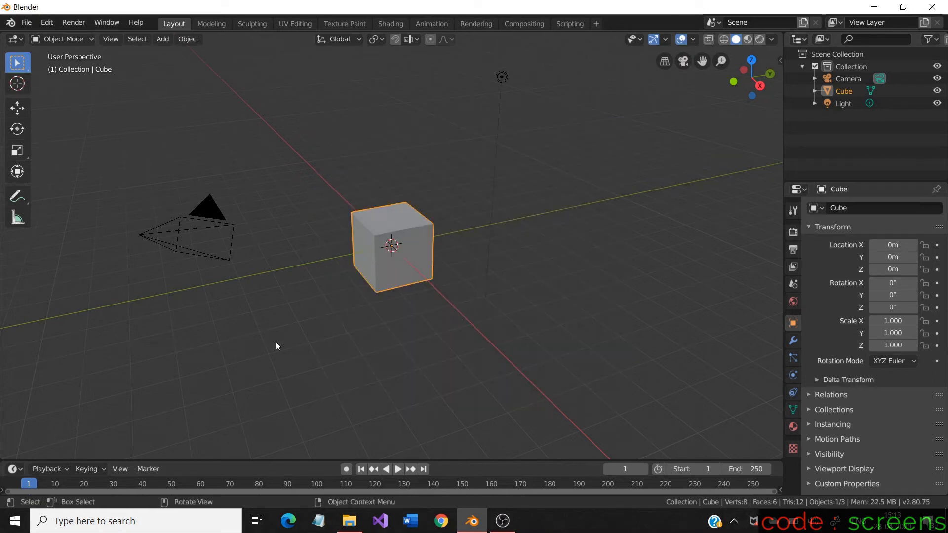
mouse_move(304, 386)
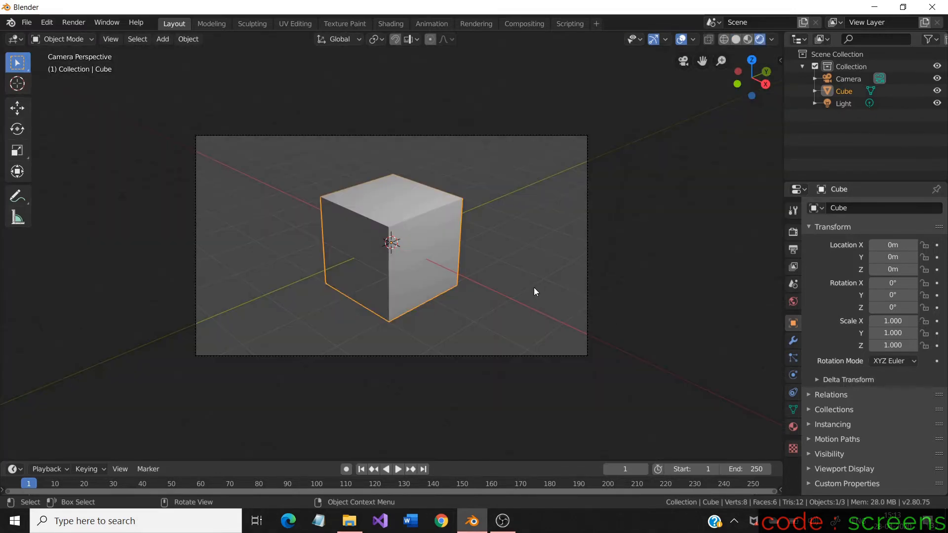
mouse_move(443, 349)
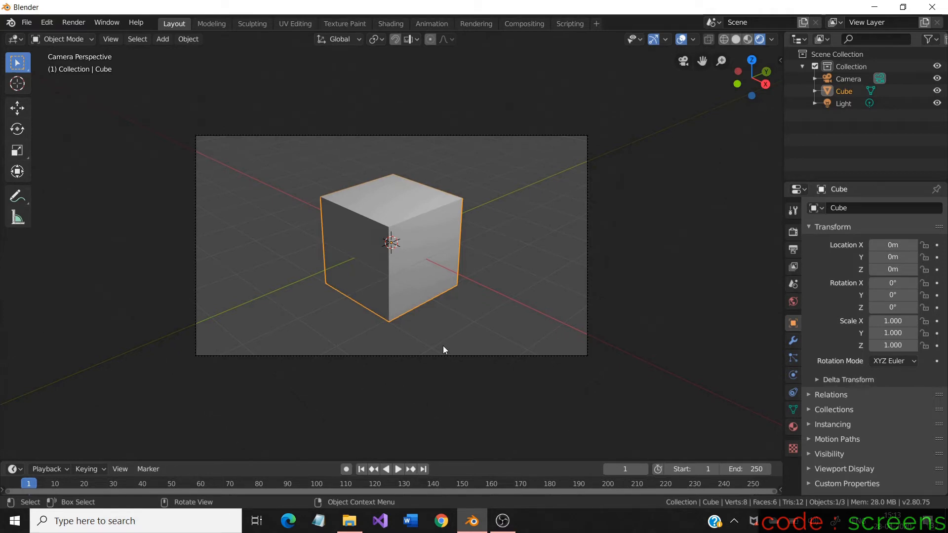
Point the render output path to the Desktop folder with Frame End set to 1.
left_click(792, 249)
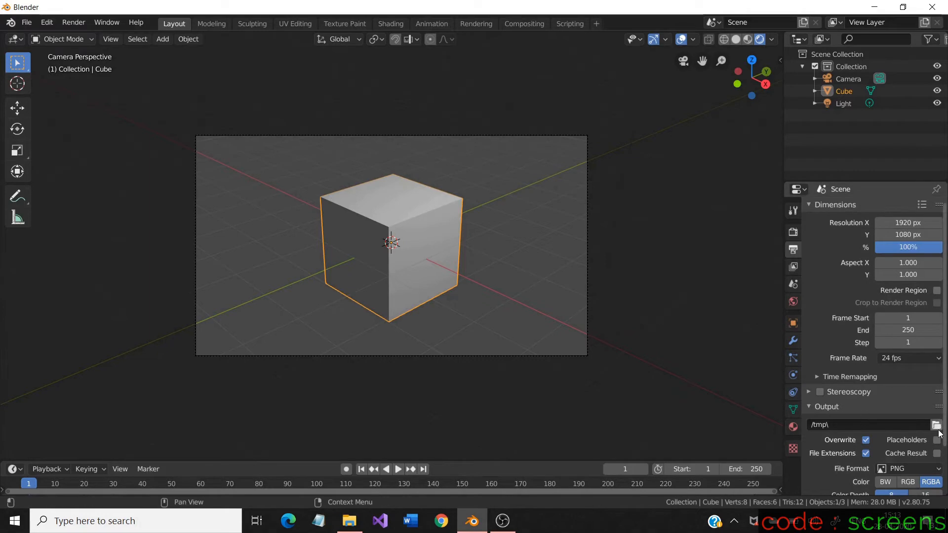
left_click(938, 424)
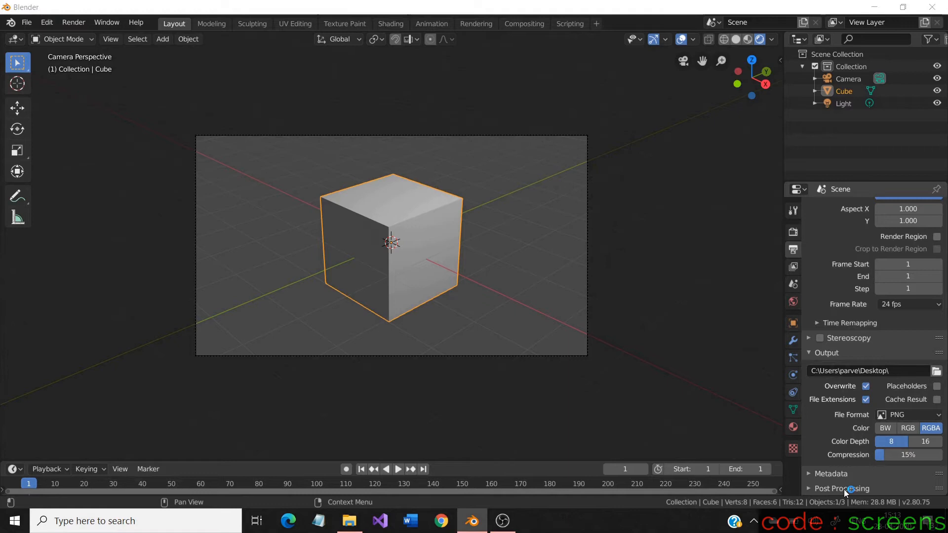
Render the single-frame grey cube animation to the Desktop as 0001.png and close the result.
left_click(72, 22)
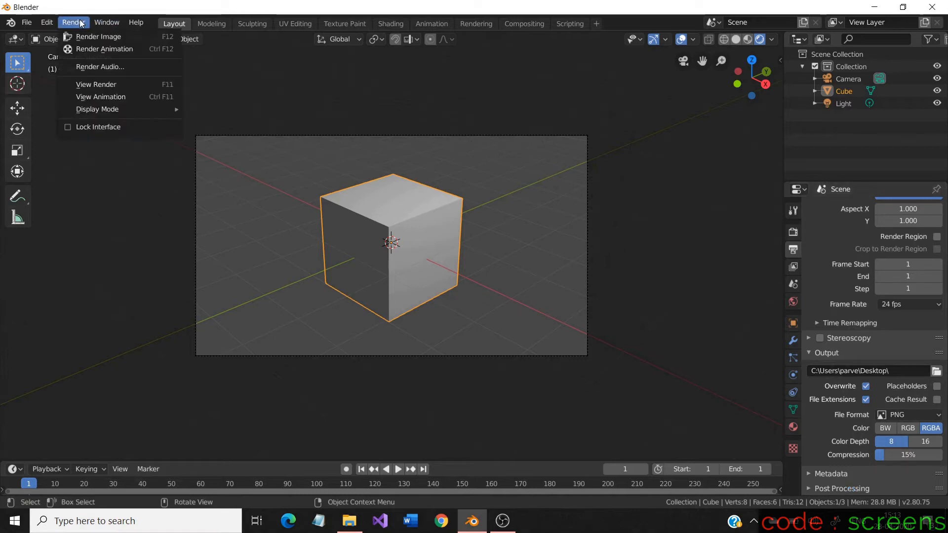
mouse_move(104, 49)
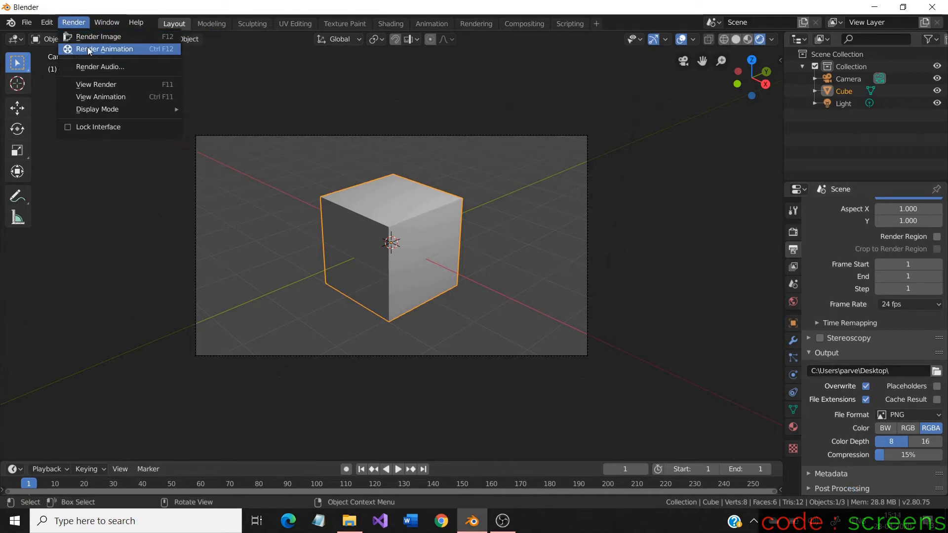
left_click(105, 49)
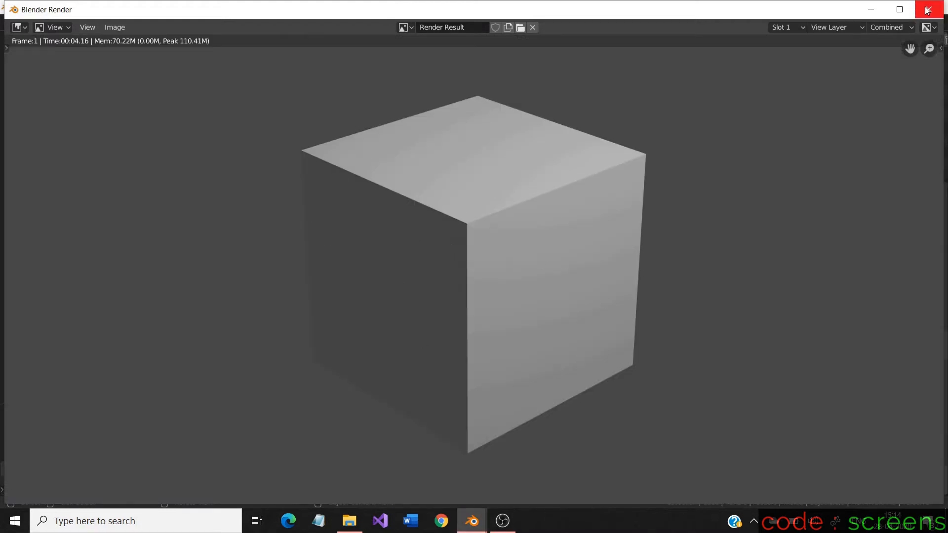
left_click(929, 9)
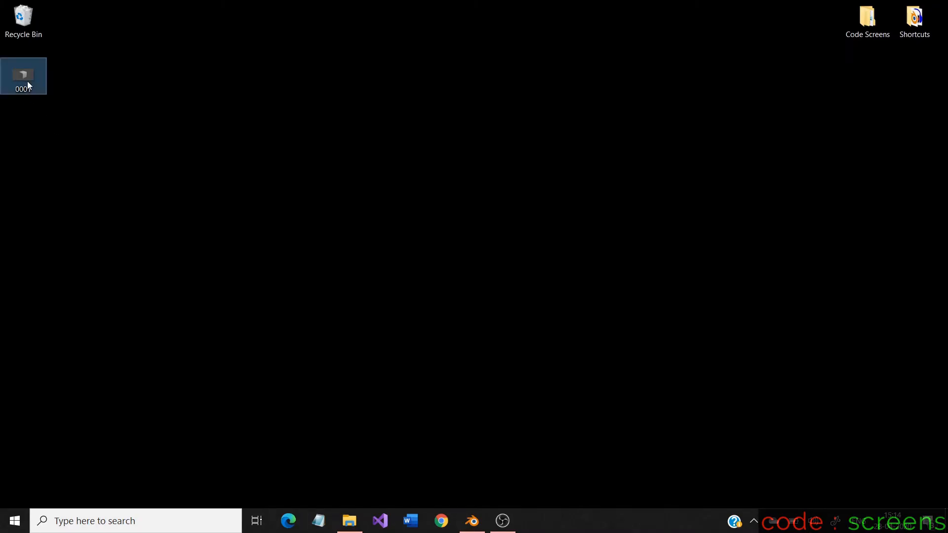
View the desktop 0001 image of the grey cube in Photos, then return to Blender.
double_click(23, 75)
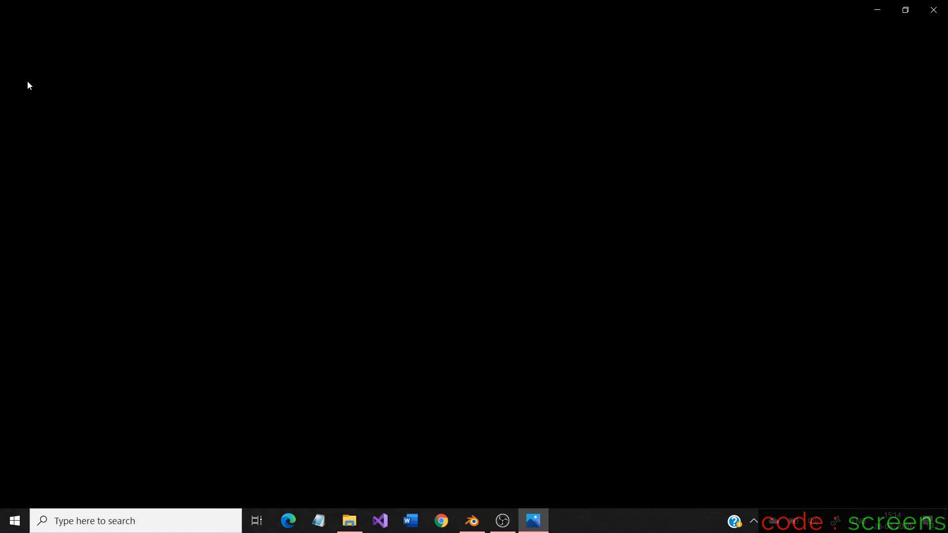
left_click(532, 521)
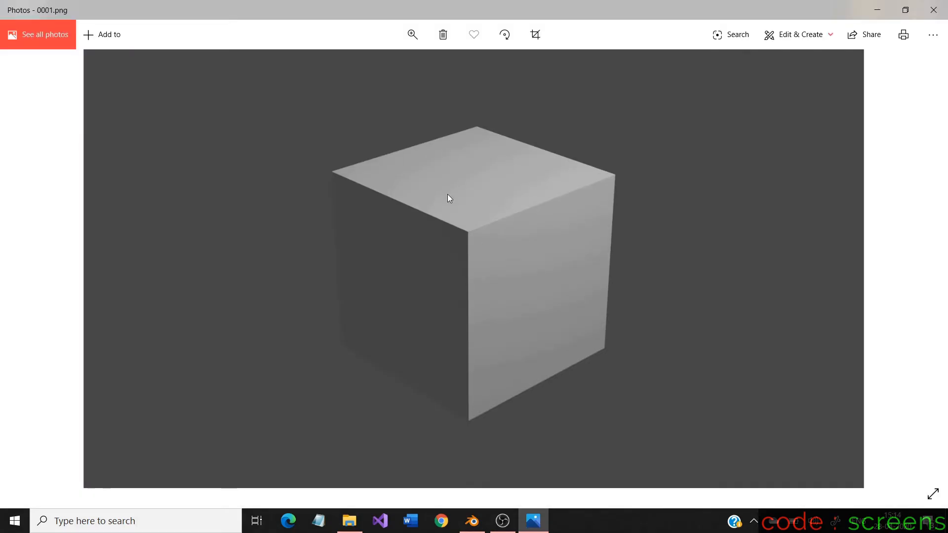
mouse_move(792, 191)
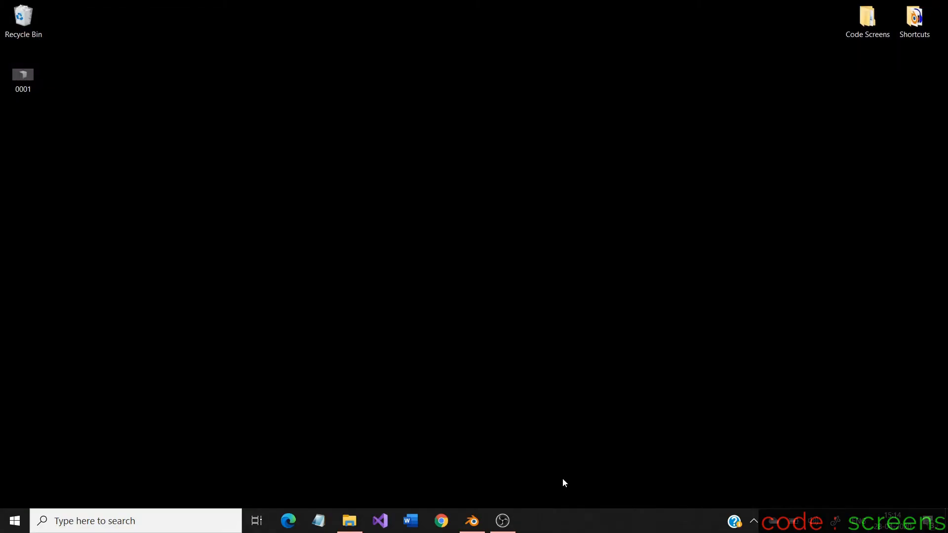
left_click(471, 520)
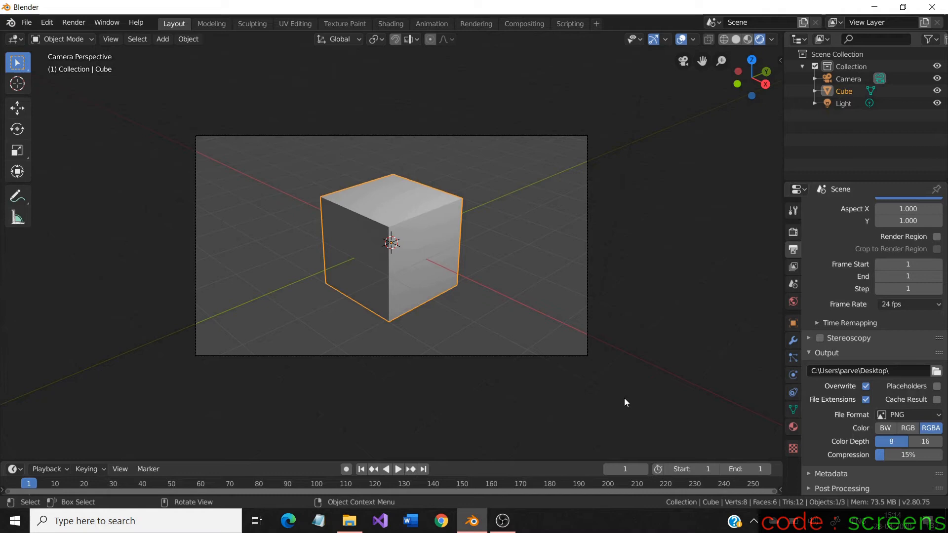
mouse_move(433, 250)
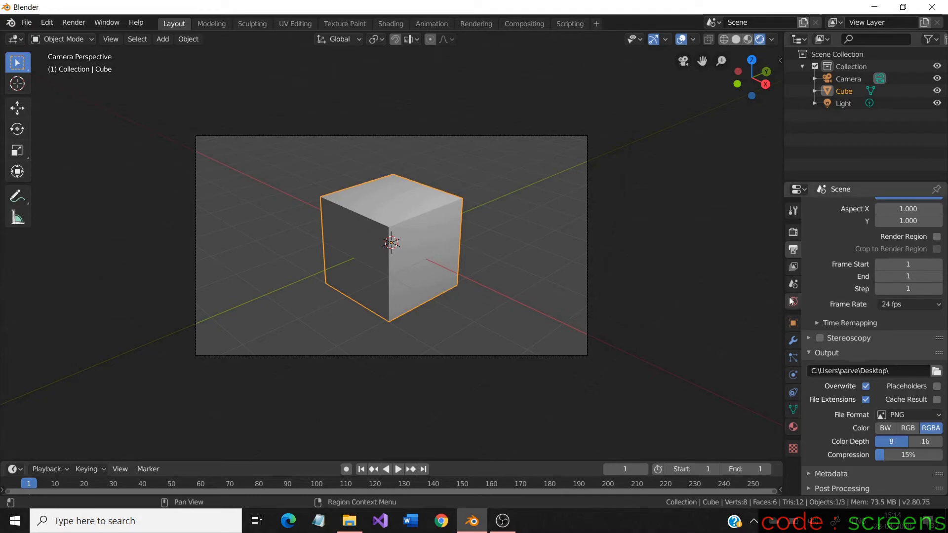
Set the World surface colour to a dark green in World Properties.
left_click(792, 301)
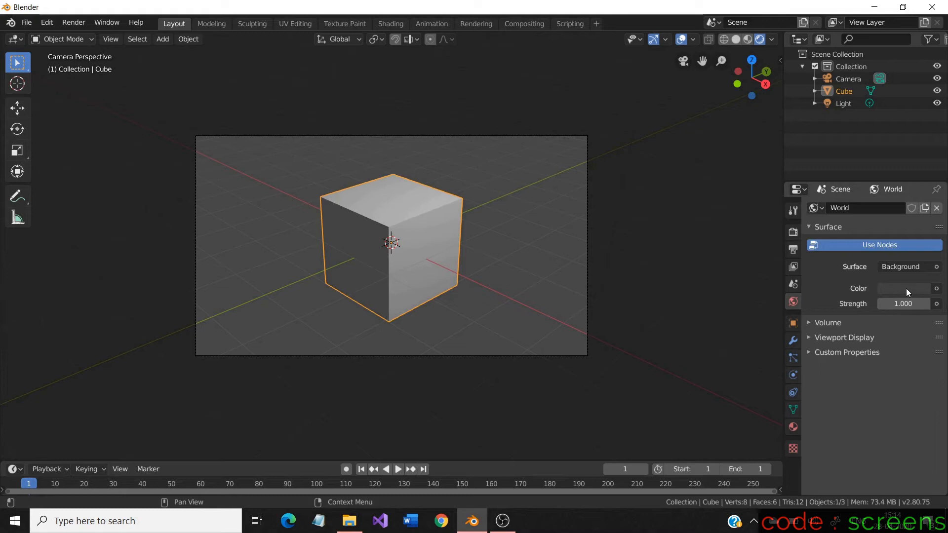
left_click(904, 288)
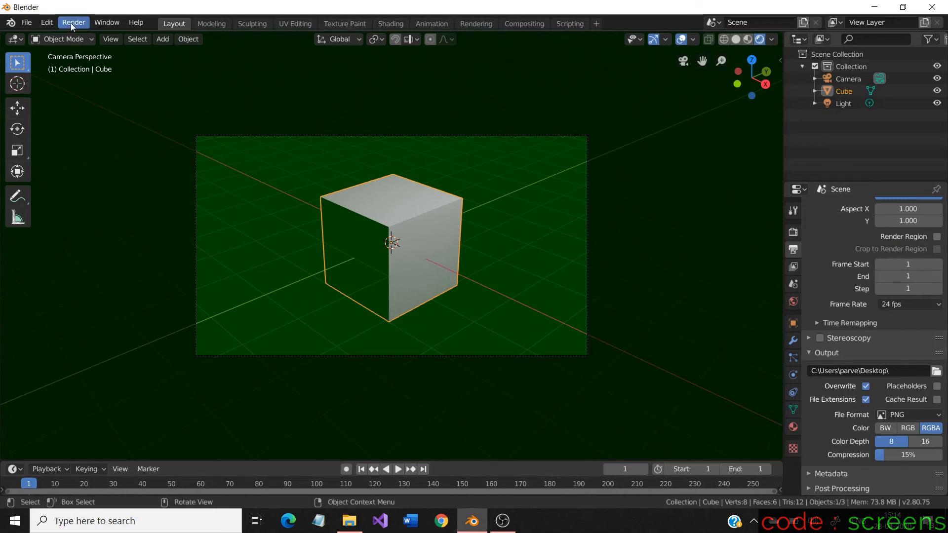
Re-render the frame so 0001.png is overwritten with the green-background version.
left_click(73, 22)
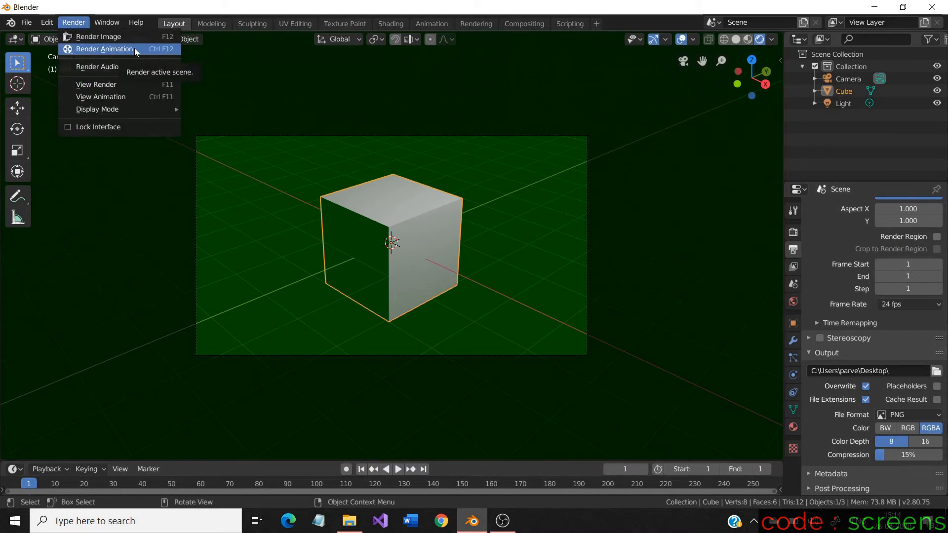
left_click(104, 49)
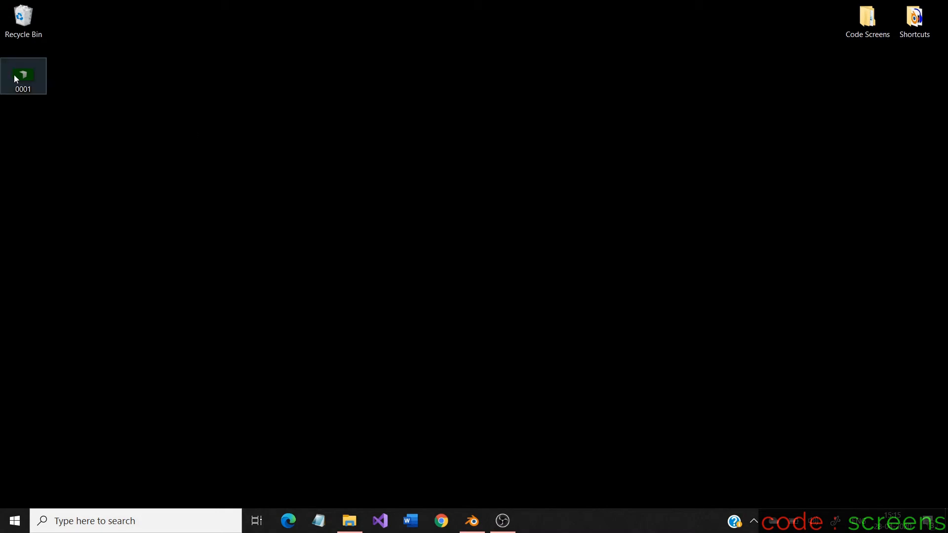
Confirm in Photos that 0001 now shows the cube on dark green, then return to Blender.
double_click(24, 75)
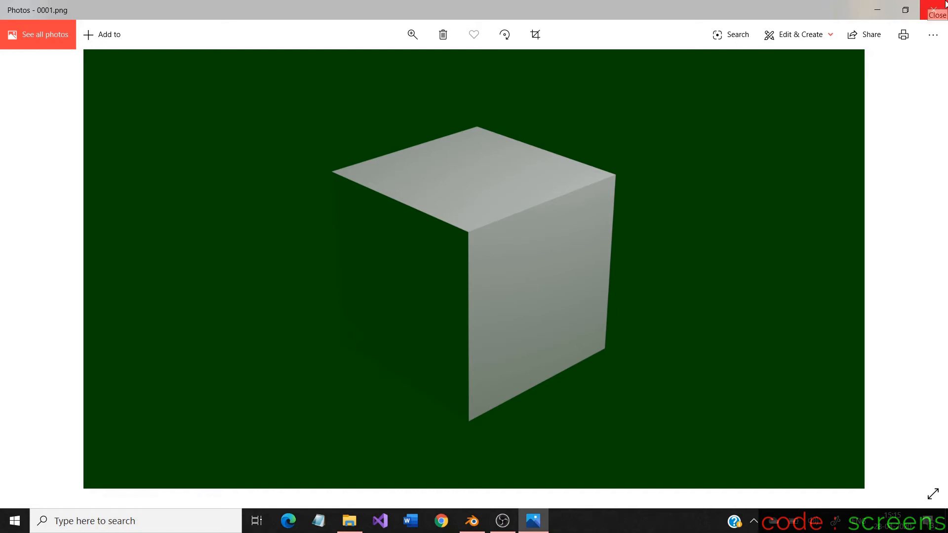
left_click(937, 10)
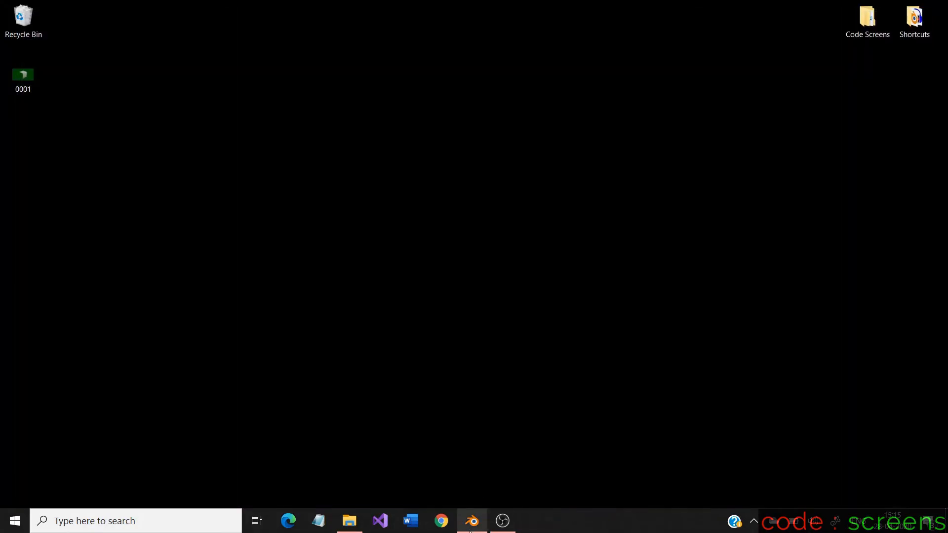
left_click(472, 520)
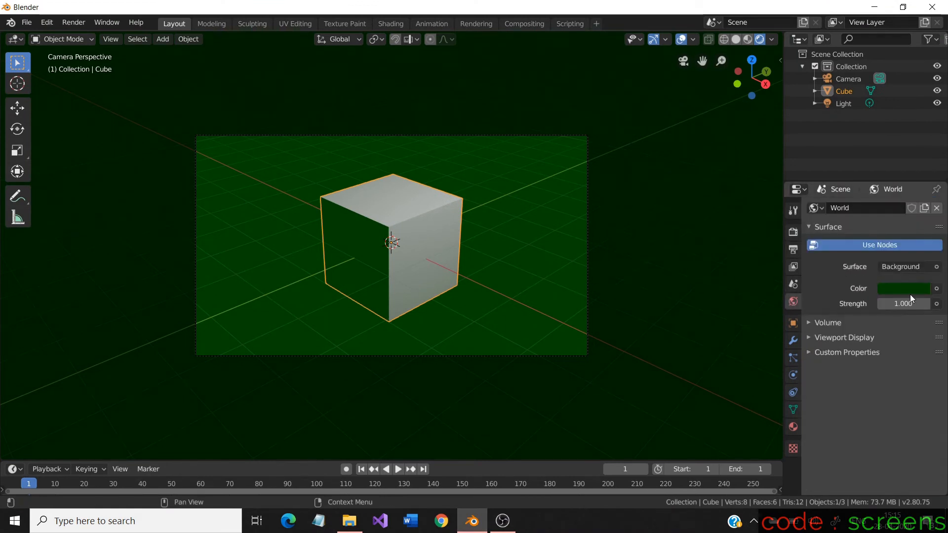
Reset the World colour to a neutral grey tone and show the Output settings again.
left_click(903, 289)
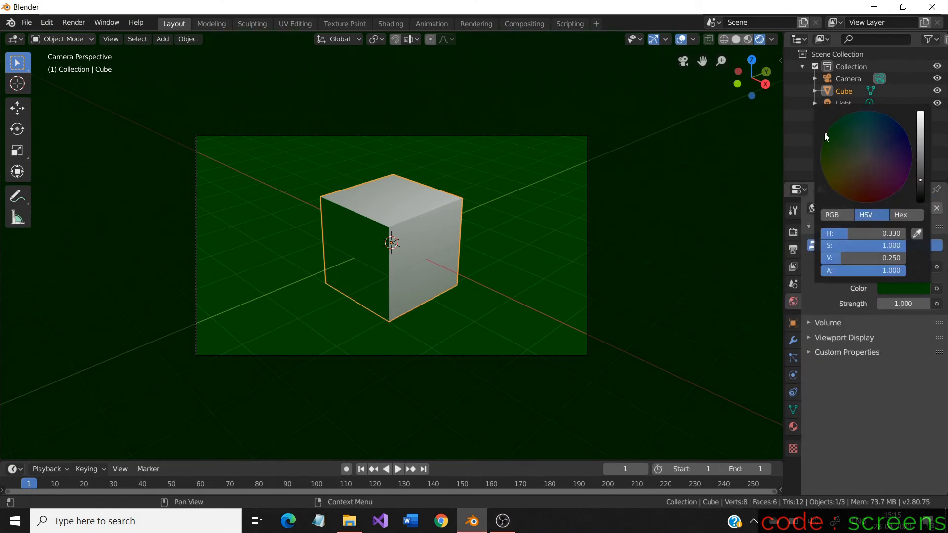
left_click(888, 165)
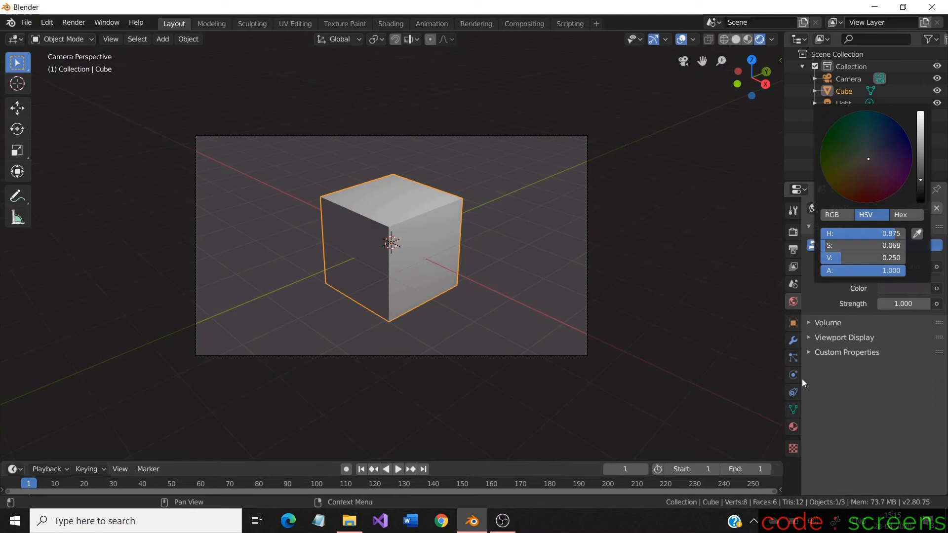
left_click(793, 249)
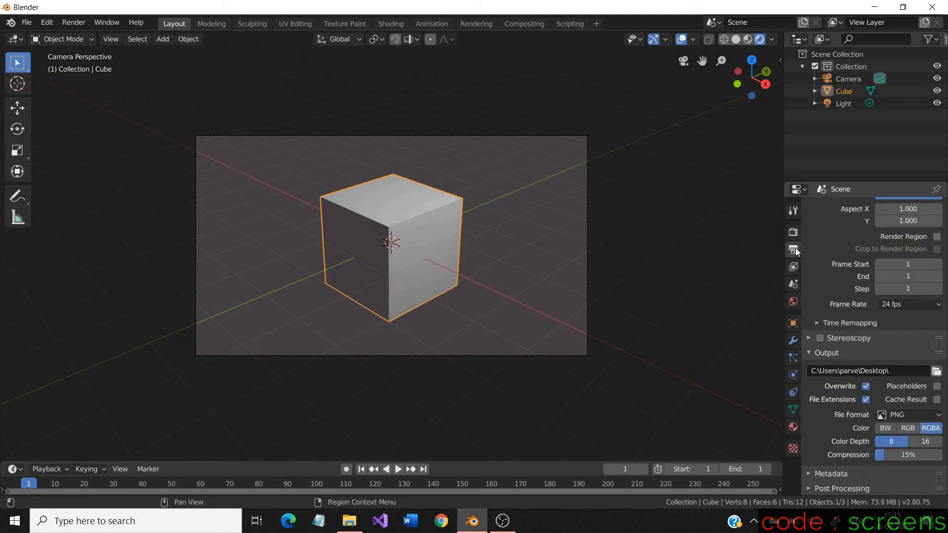
mouse_move(593, 420)
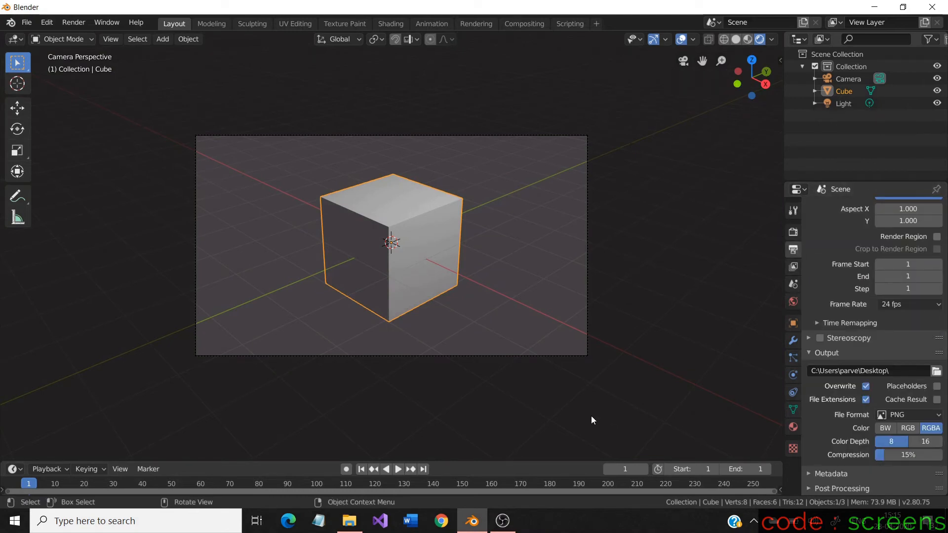
mouse_move(339, 328)
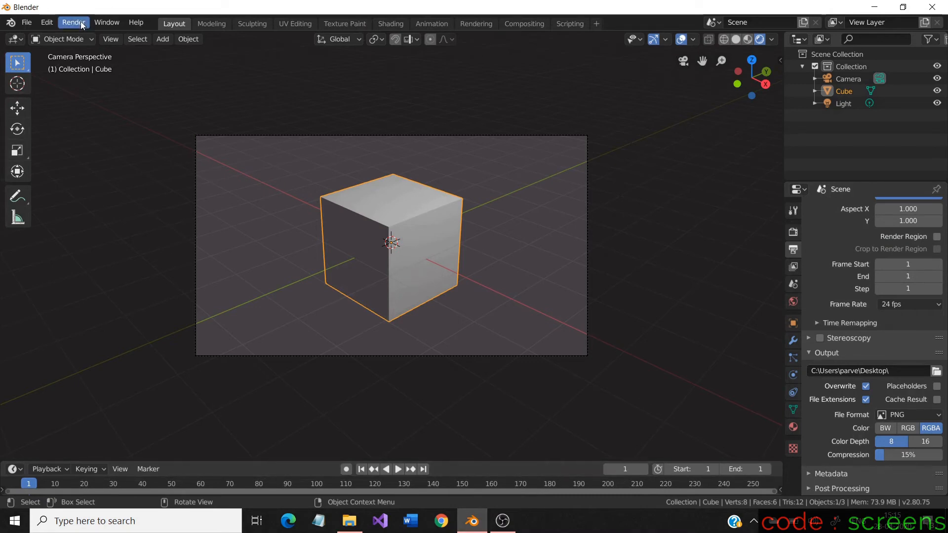
Render the grey scene again, replacing the green 0001 image on the Desktop, and restore Blender.
left_click(73, 22)
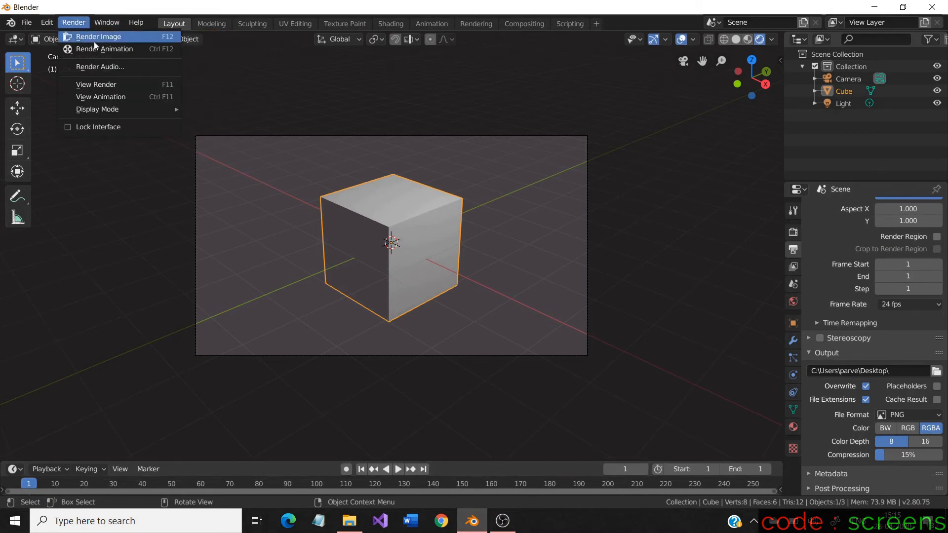
left_click(98, 36)
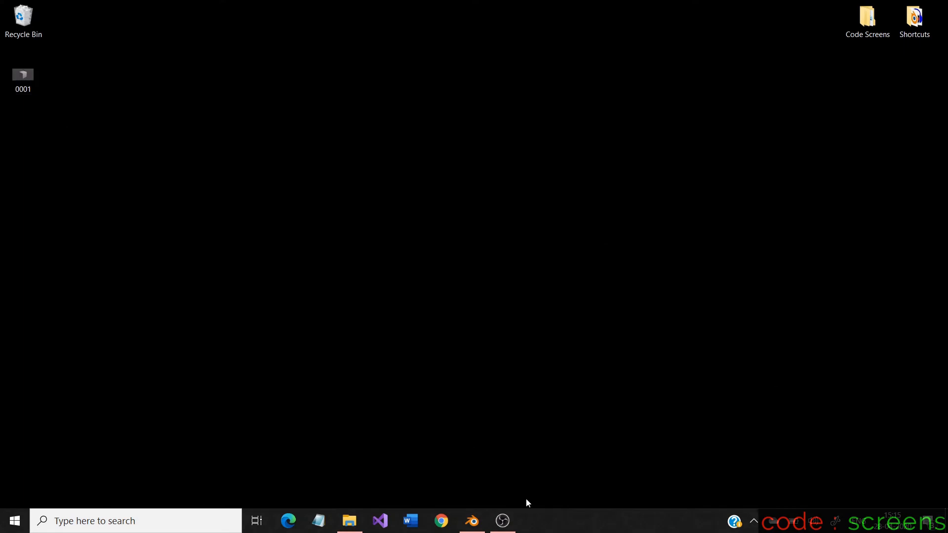
left_click(471, 520)
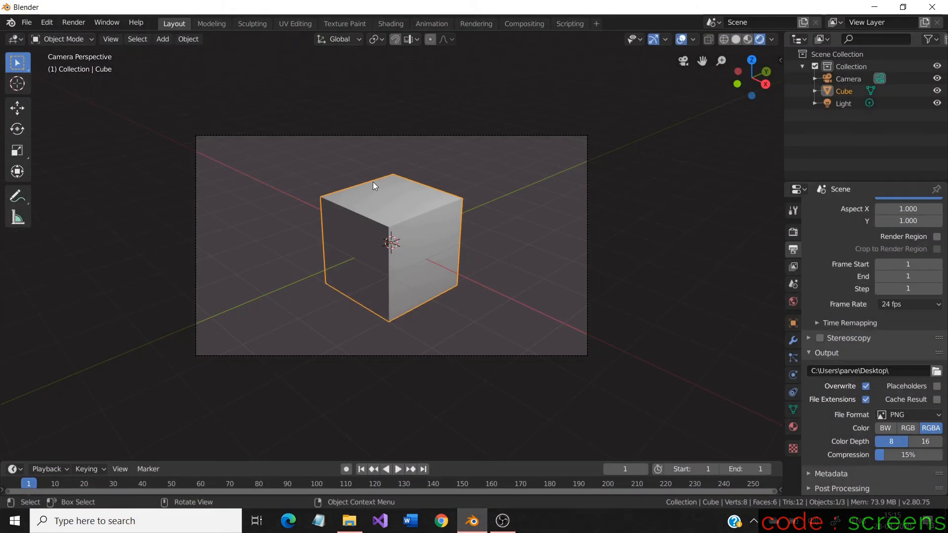
Make the World colour green again and uncheck Overwrite in the Output panel.
left_click(792, 302)
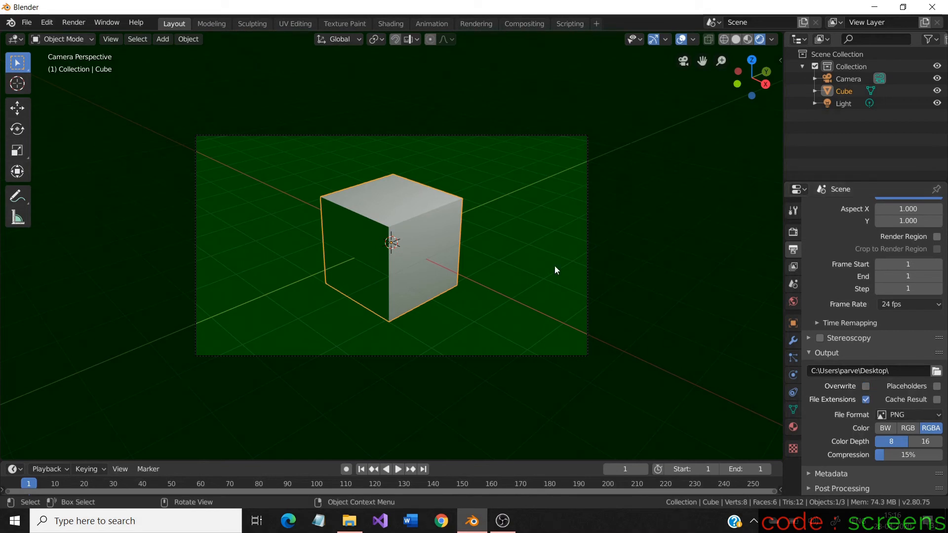
left_click(73, 22)
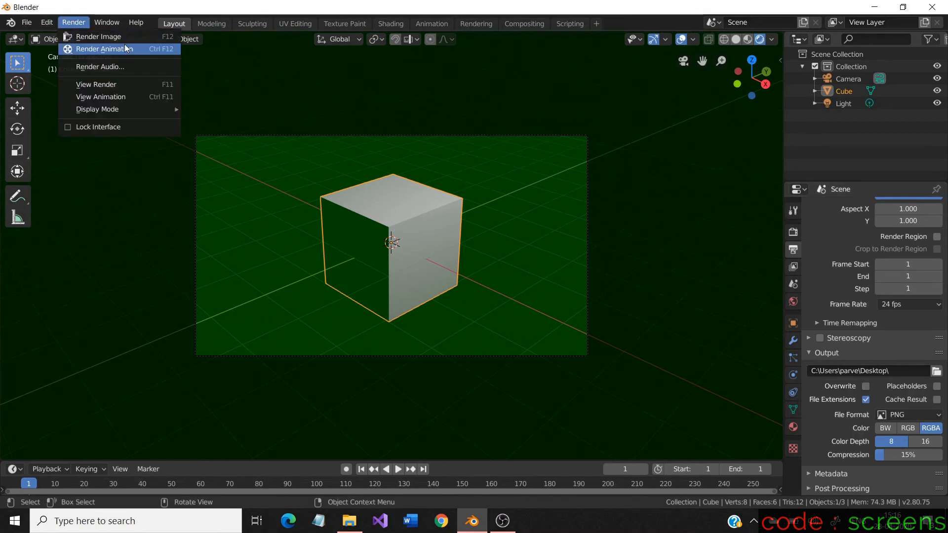
Render the green scene with Overwrite off, leaving the grey 0001 image untouched on the Desktop.
left_click(99, 36)
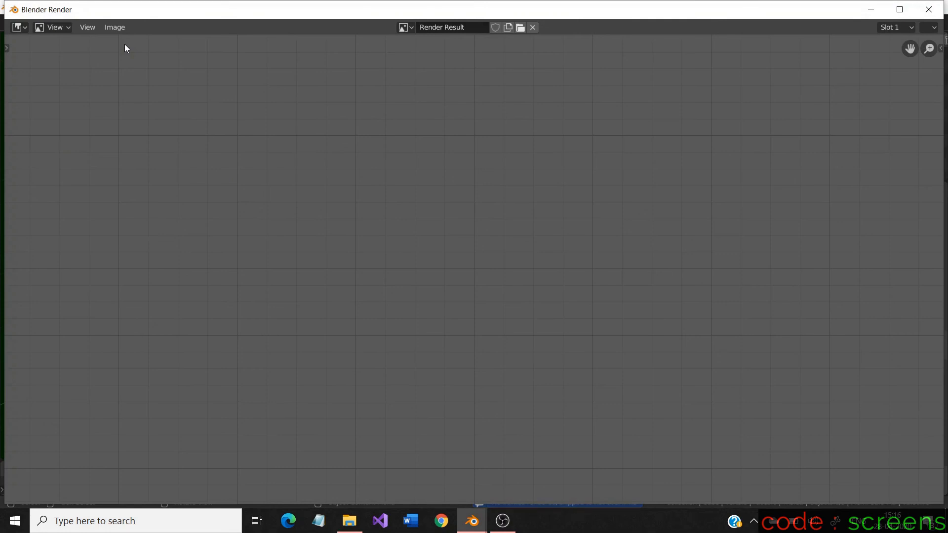
mouse_move(487, 213)
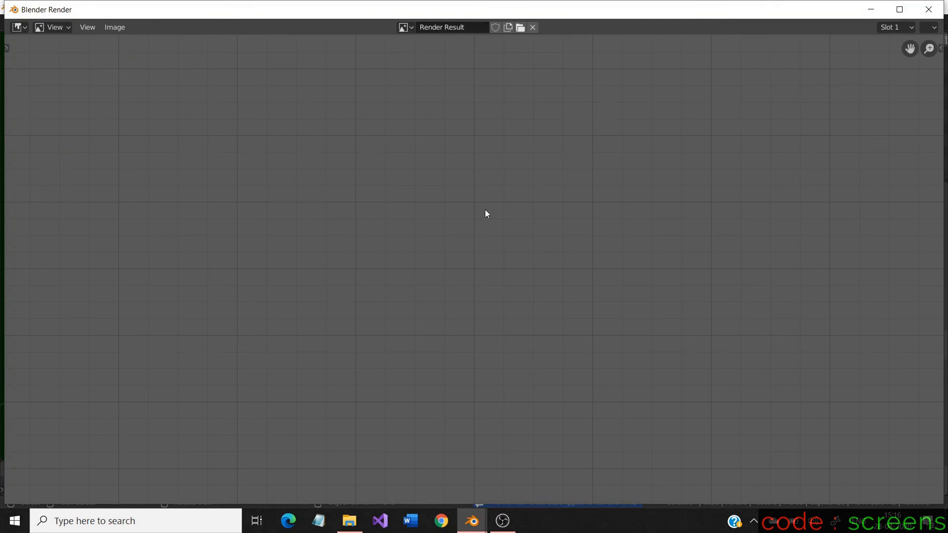
mouse_move(487, 266)
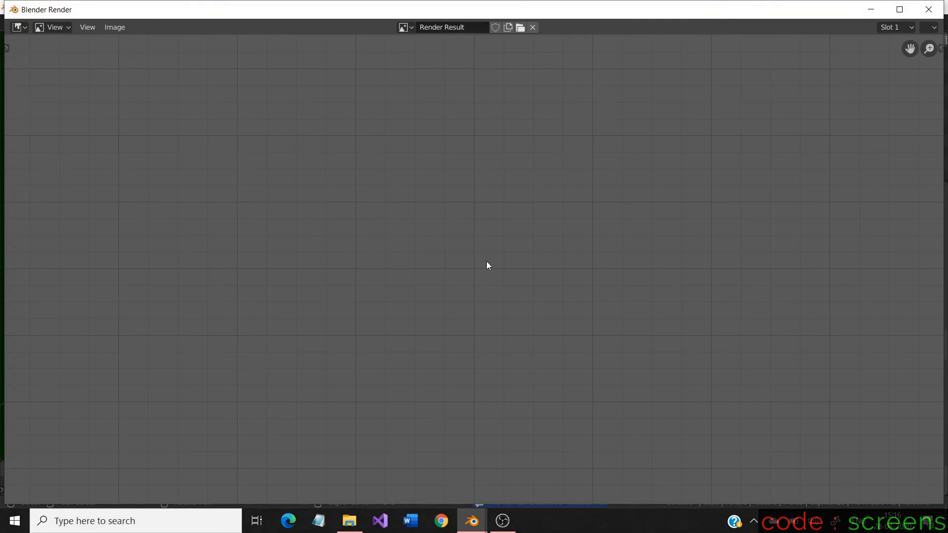
mouse_move(415, 299)
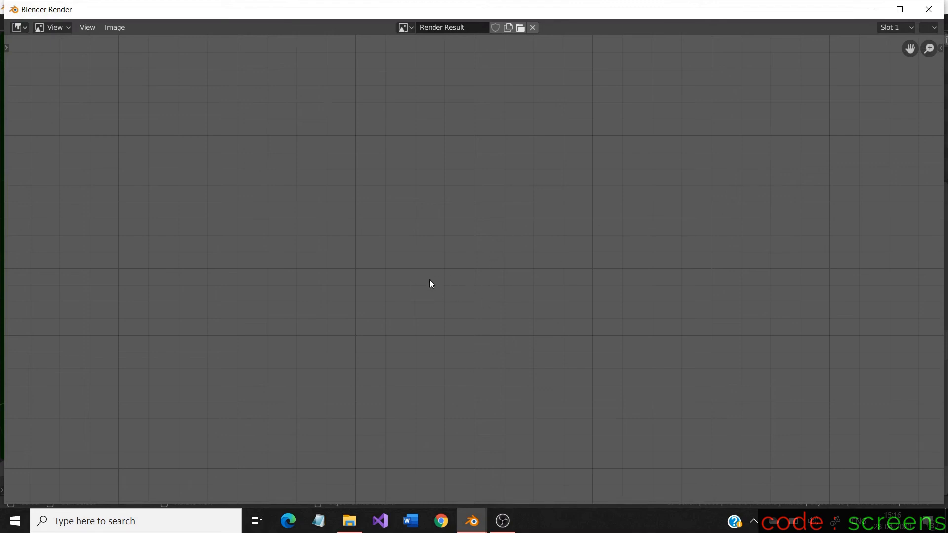
mouse_move(856, 87)
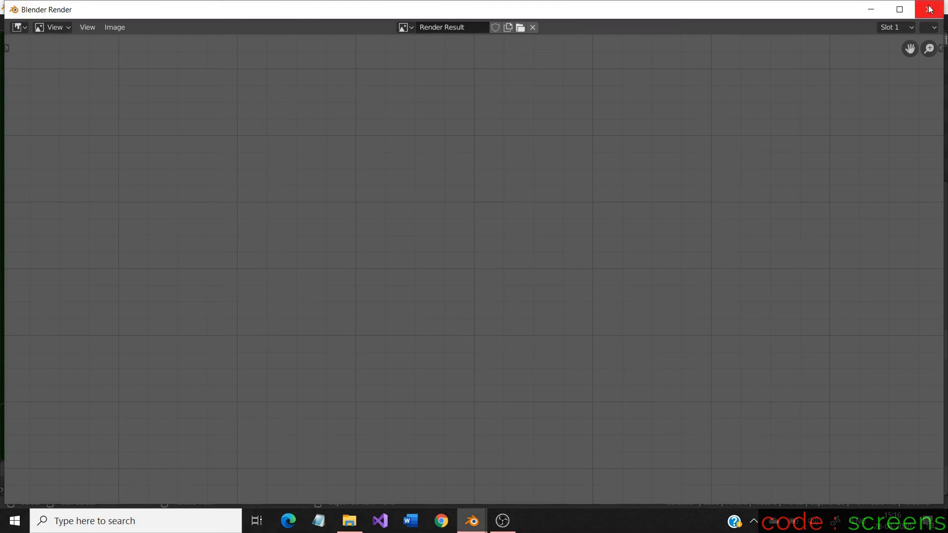
left_click(532, 27)
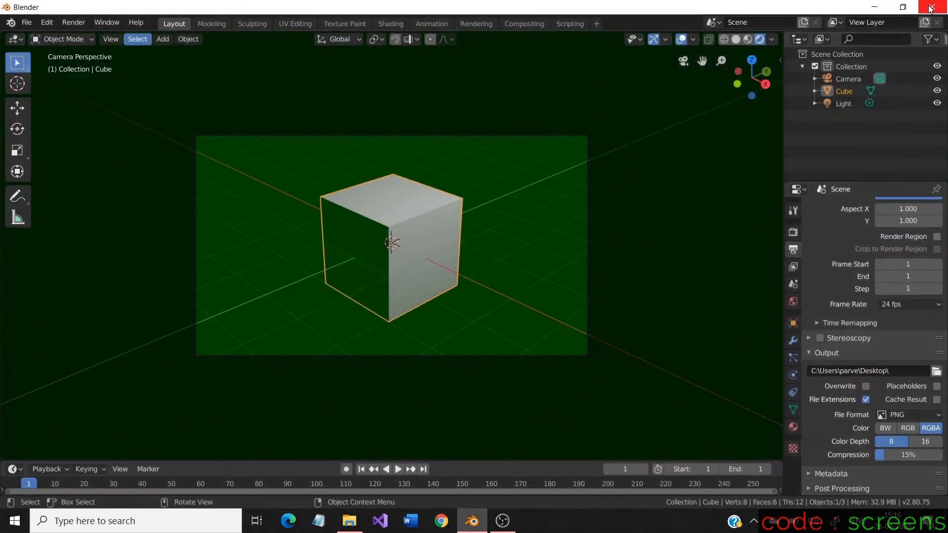
left_click(940, 7)
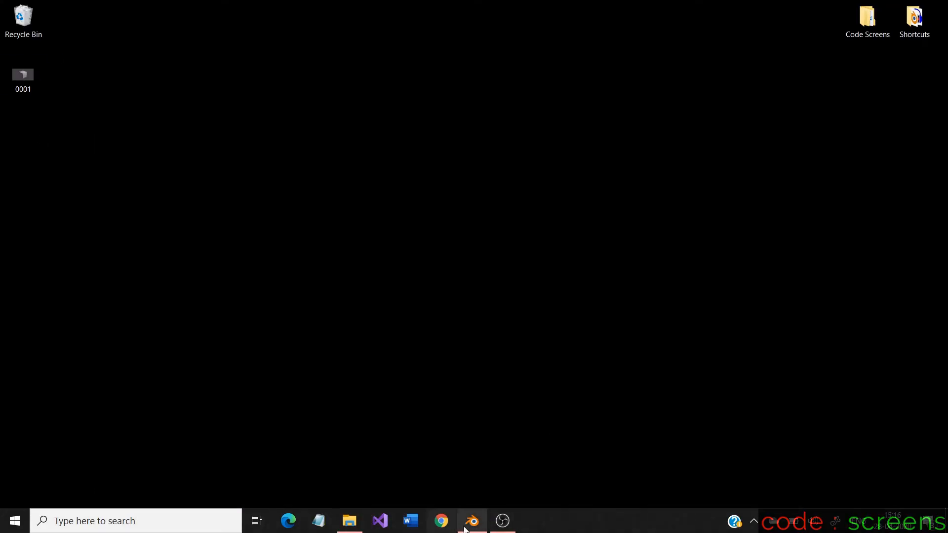
left_click(471, 521)
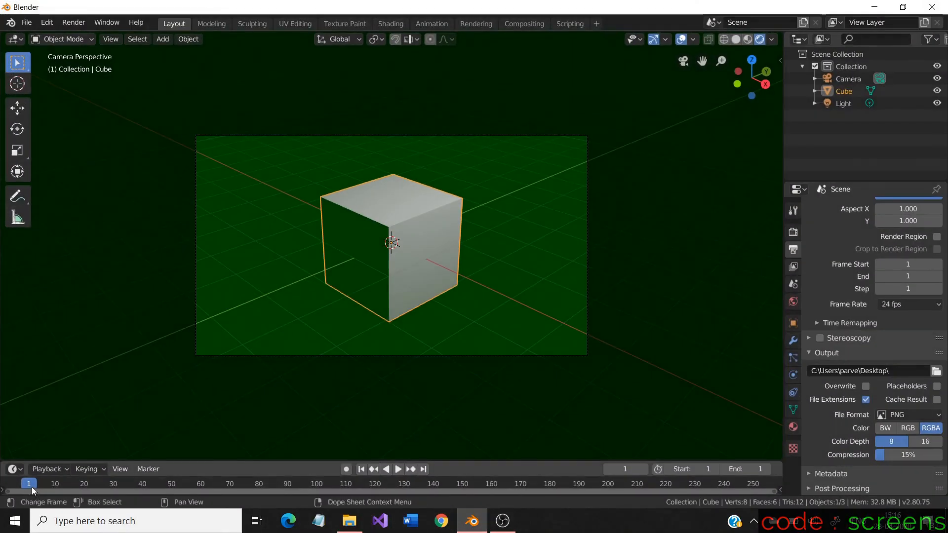
Limit Frame Start and End to 2 and set the current timeline frame to 2.
left_click(689, 469)
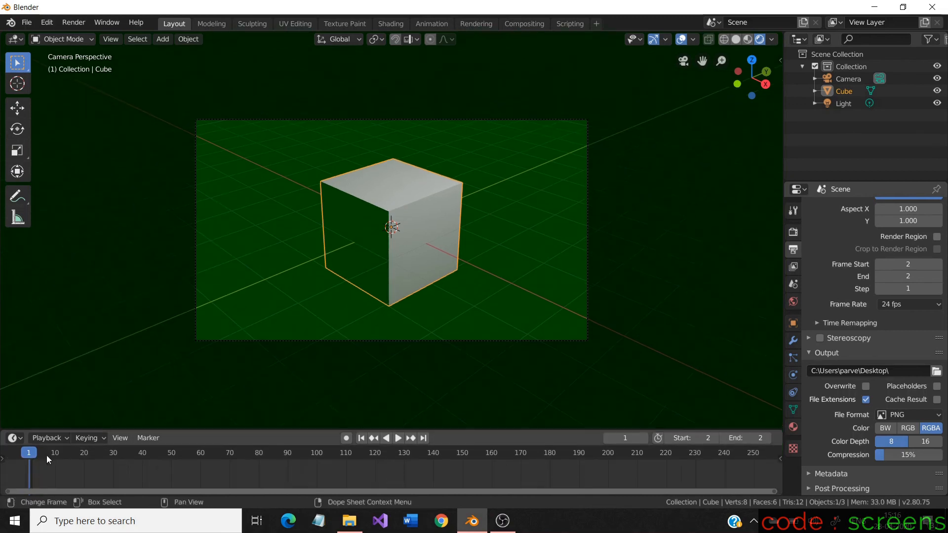
left_click(33, 452)
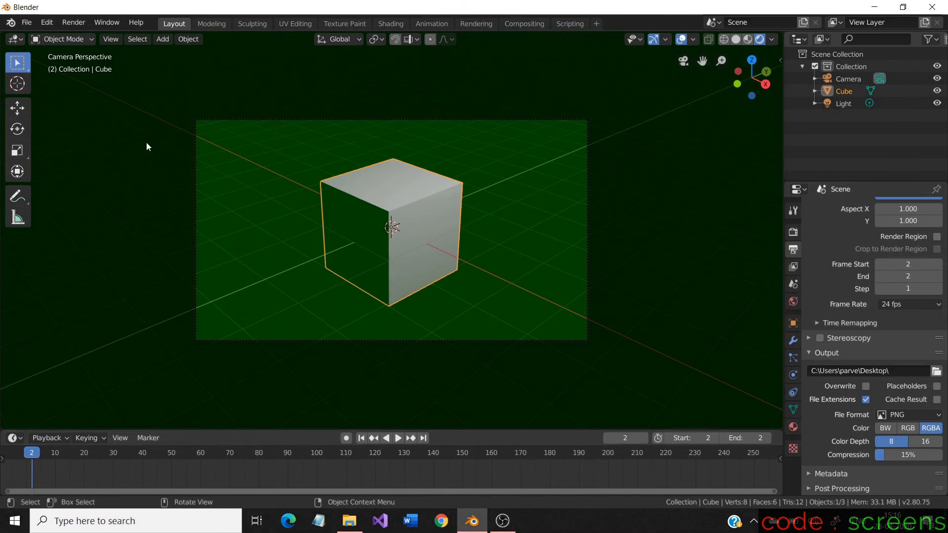
left_click(73, 22)
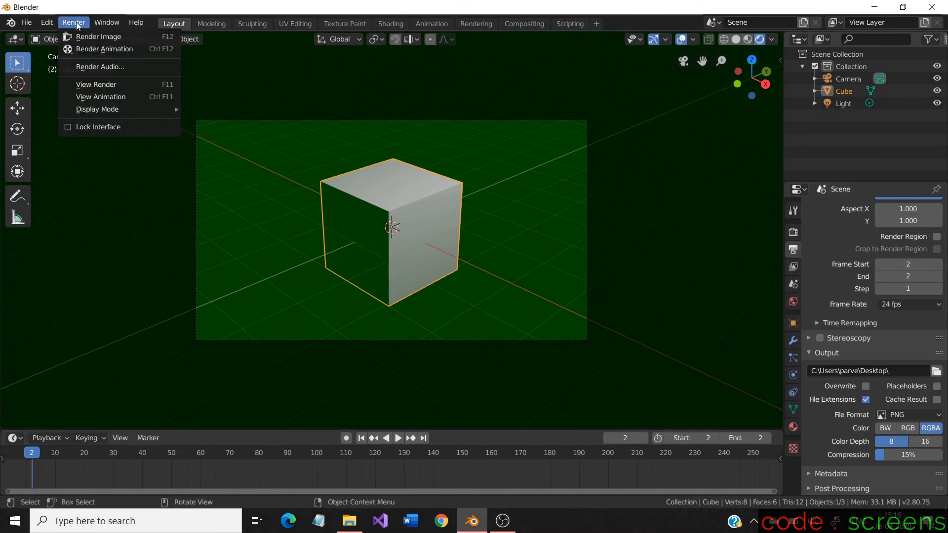
Run Render Animation so a green 0002 PNG appears on the Desktop beside grey 0001.
left_click(98, 36)
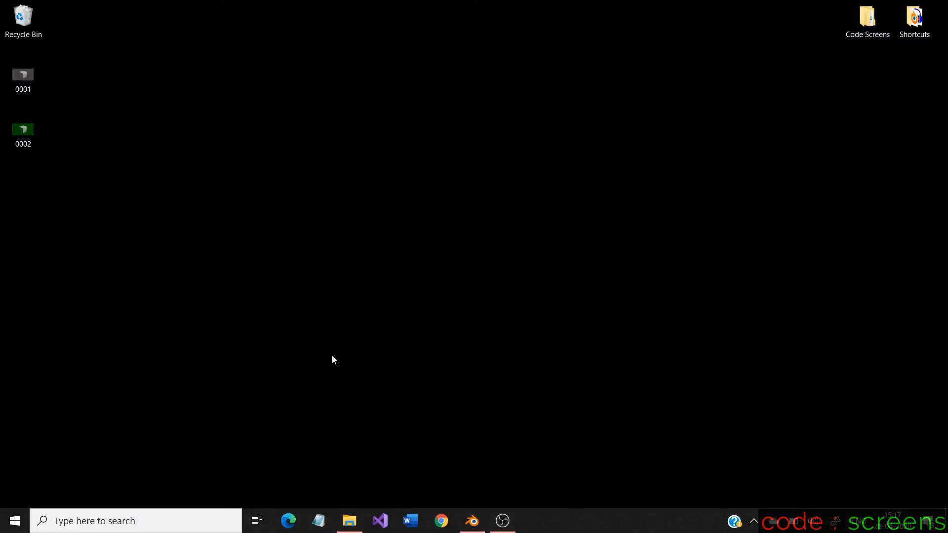
left_click(470, 521)
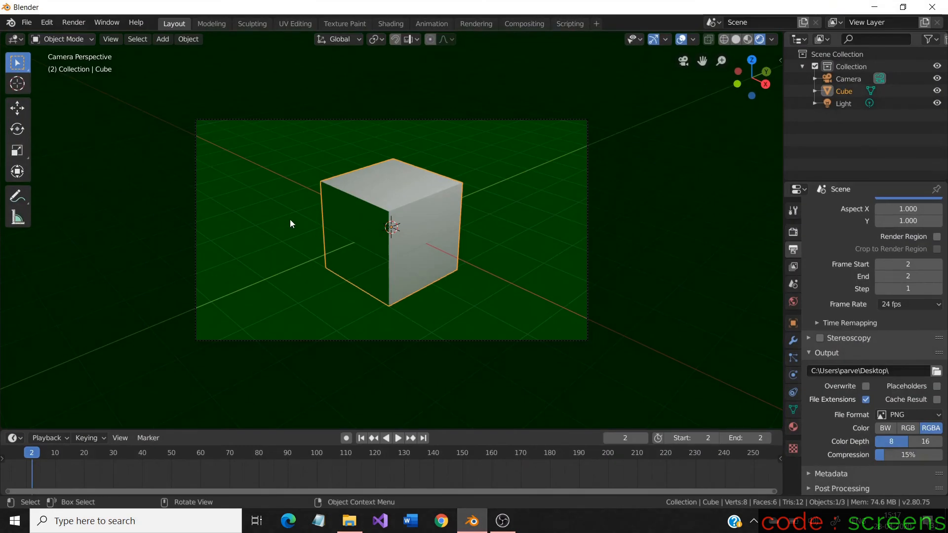
mouse_move(557, 300)
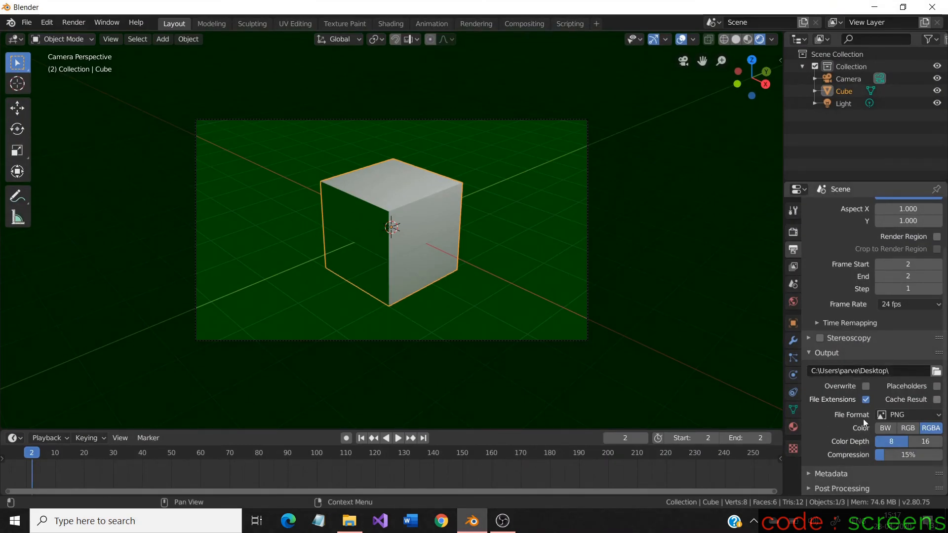
left_click(866, 386)
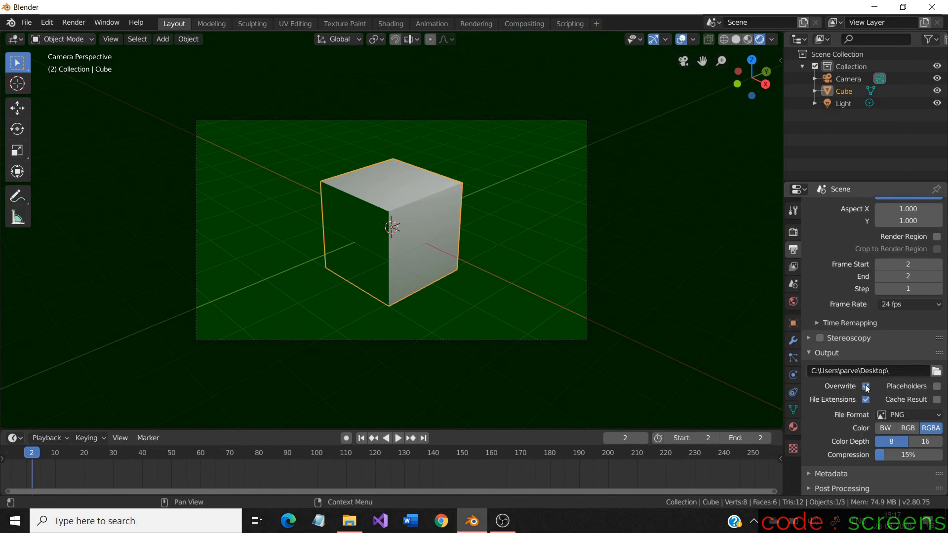
left_click(865, 386)
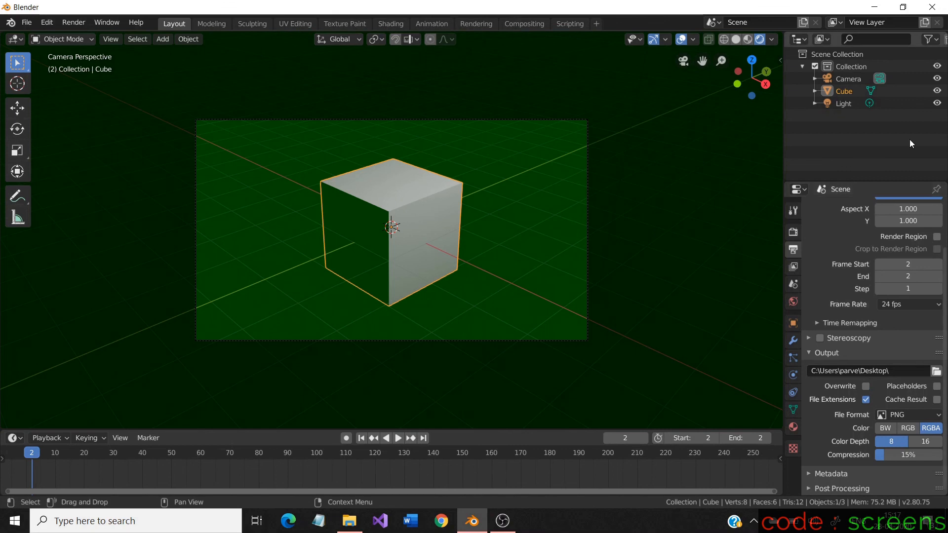
mouse_move(939, 22)
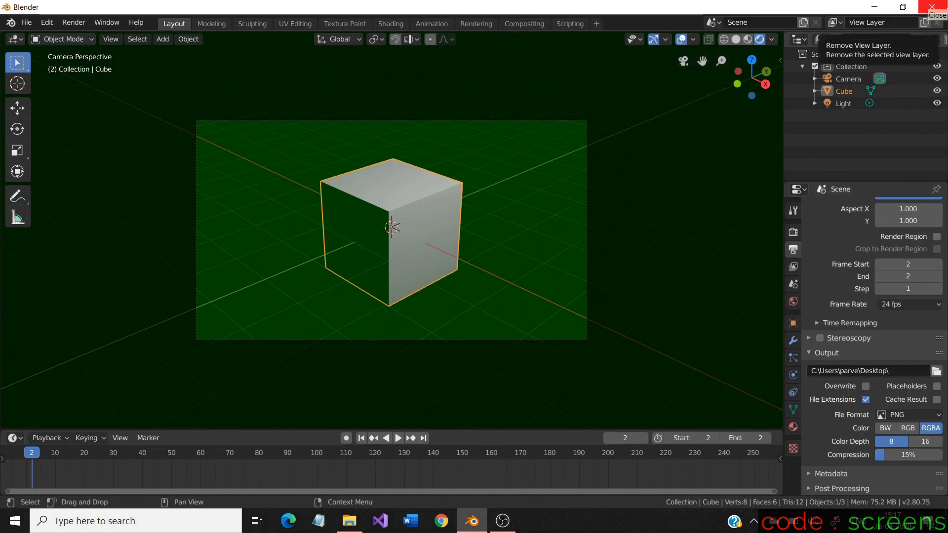